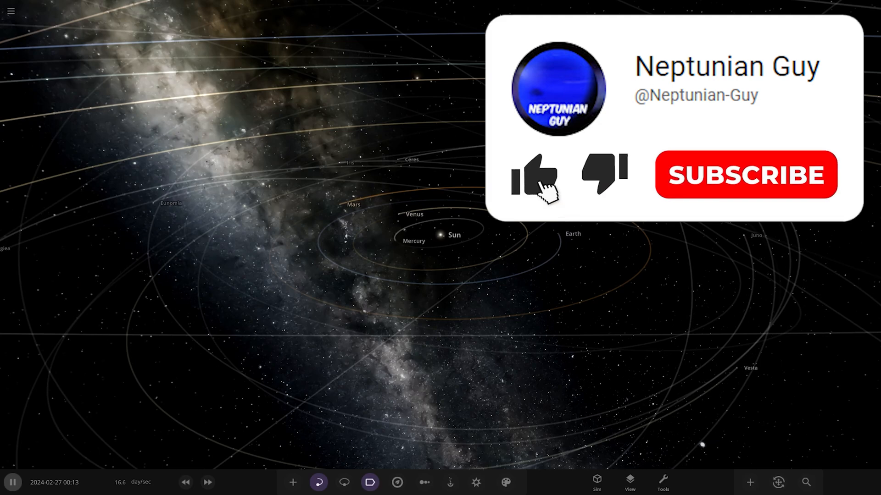
Load the user-submitted Alpha Pyravii System and keep its description panel open.
{"action": "left_click", "coordinate": [533, 174]}
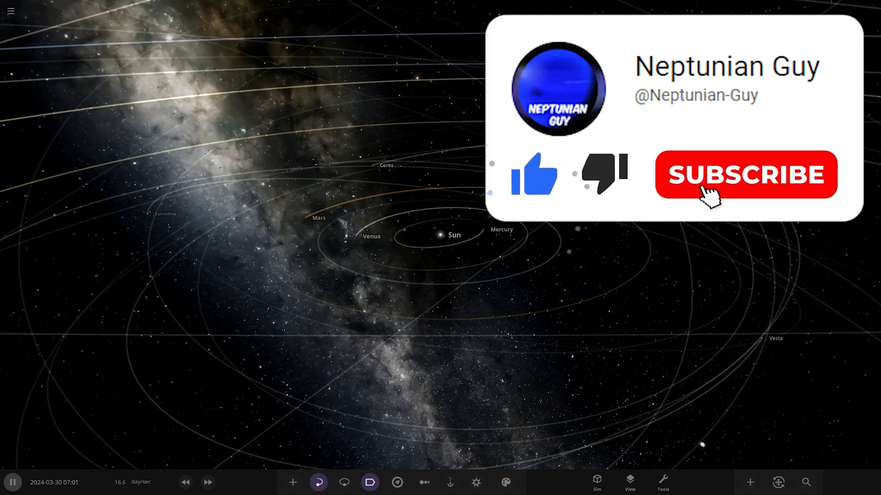
{"action": "left_click", "coordinate": [745, 174]}
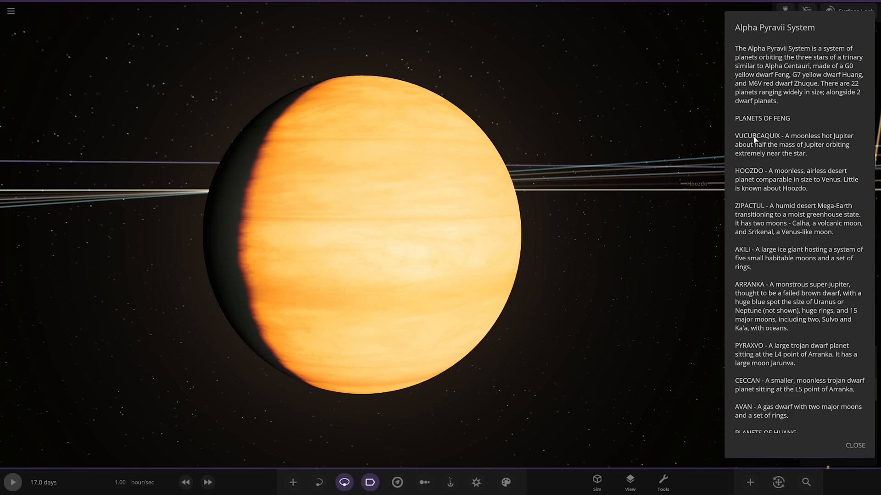
Open the hot Jupiter Vucubcaquix's properties and check its Surface tab.
{"action": "left_click", "coordinate": [757, 135]}
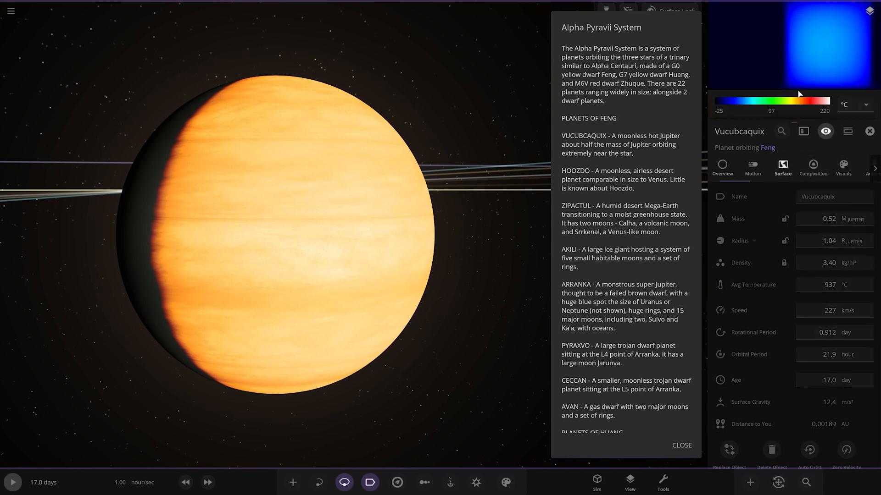
{"action": "left_click", "coordinate": [781, 168]}
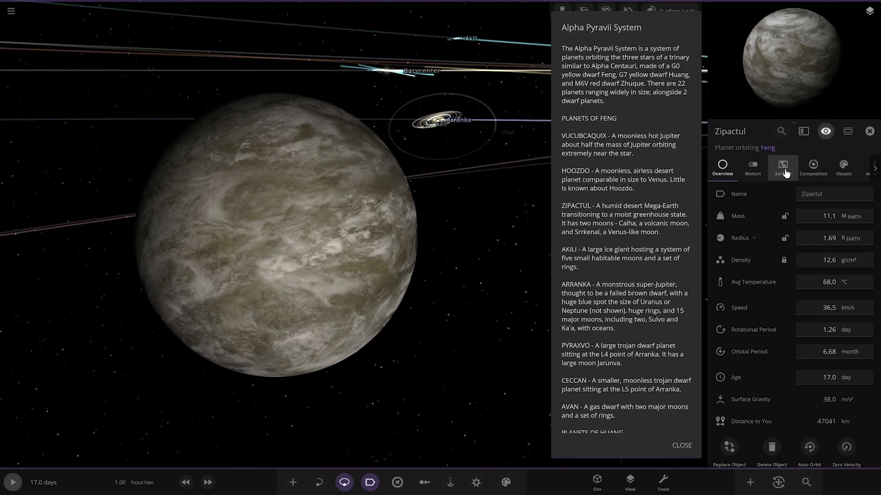
Read Zipactul's -39.9 °C surface stats, toggle its atmosphere layer, and return to Overview.
{"action": "left_click", "coordinate": [781, 167]}
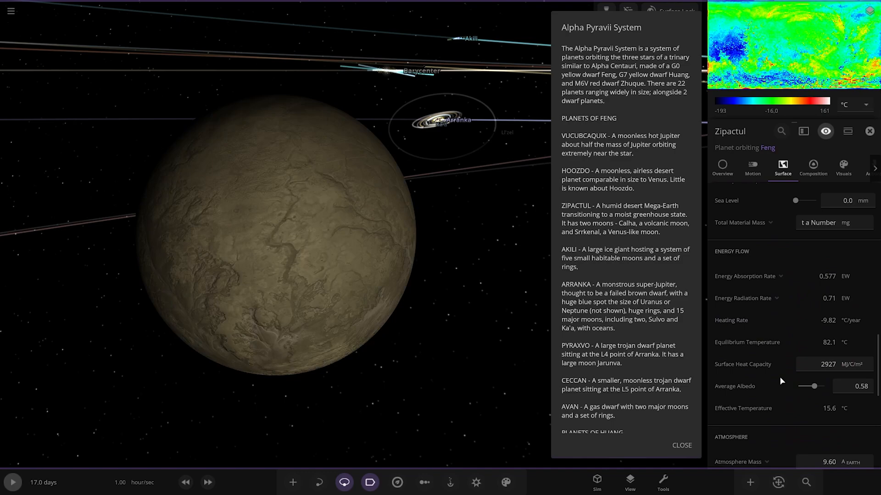
{"action": "scroll", "scroll_direction": "down", "scroll_amount": 3}
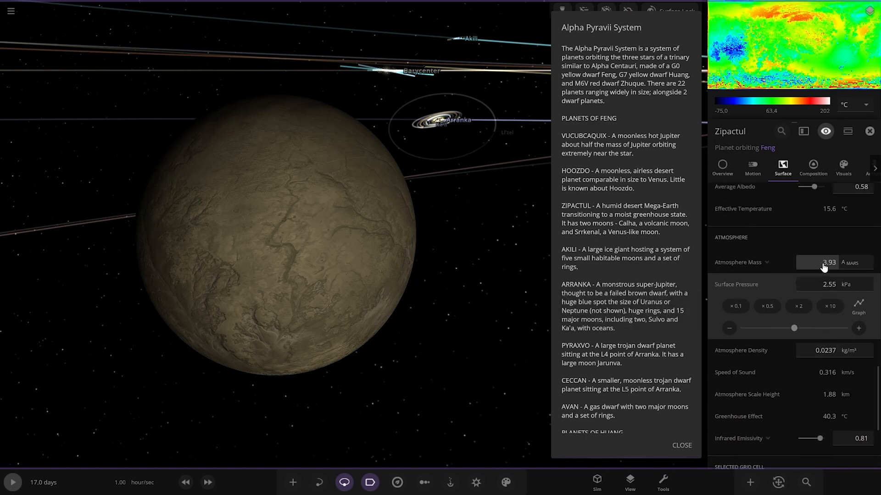
{"action": "left_click", "coordinate": [842, 167]}
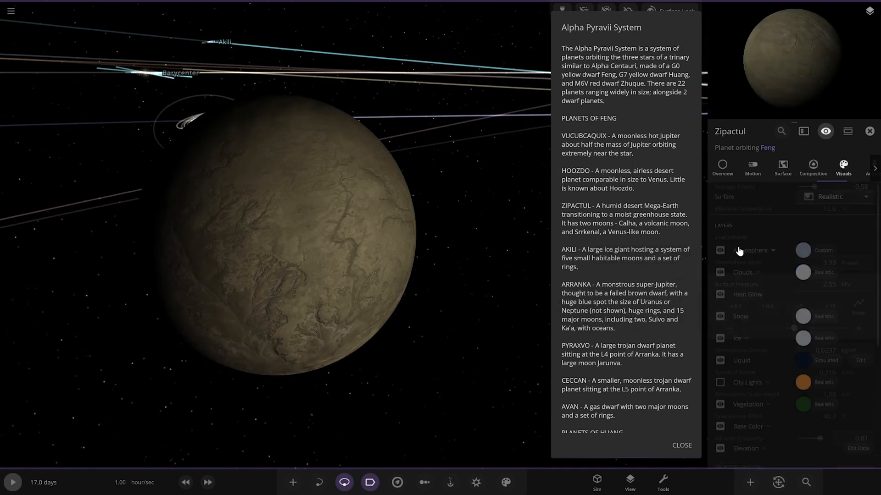
{"action": "left_click", "coordinate": [720, 250]}
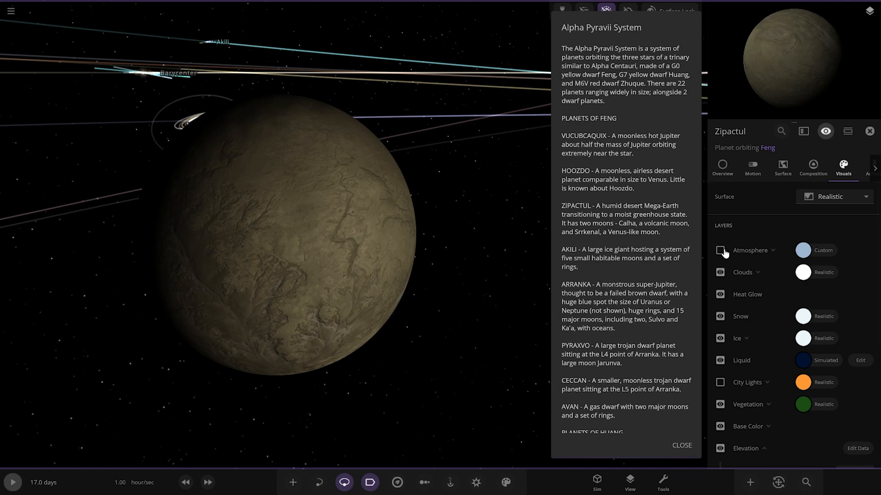
{"action": "left_click", "coordinate": [773, 249]}
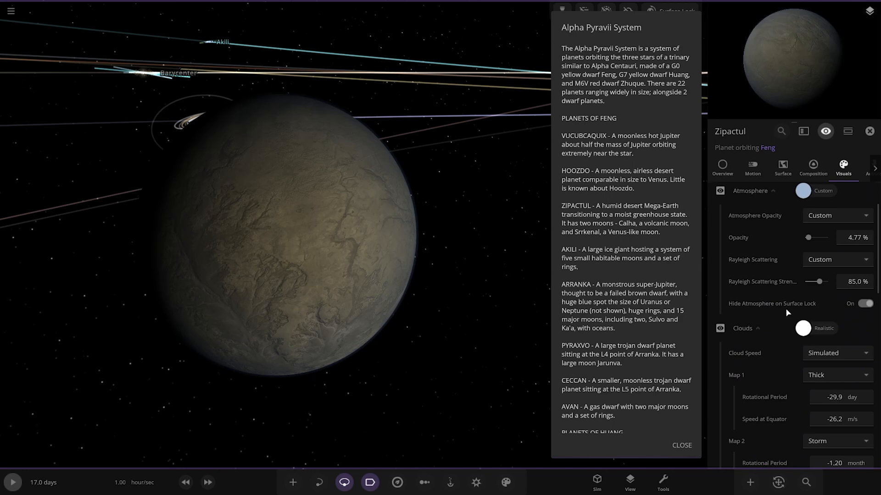
{"action": "left_click", "coordinate": [722, 167]}
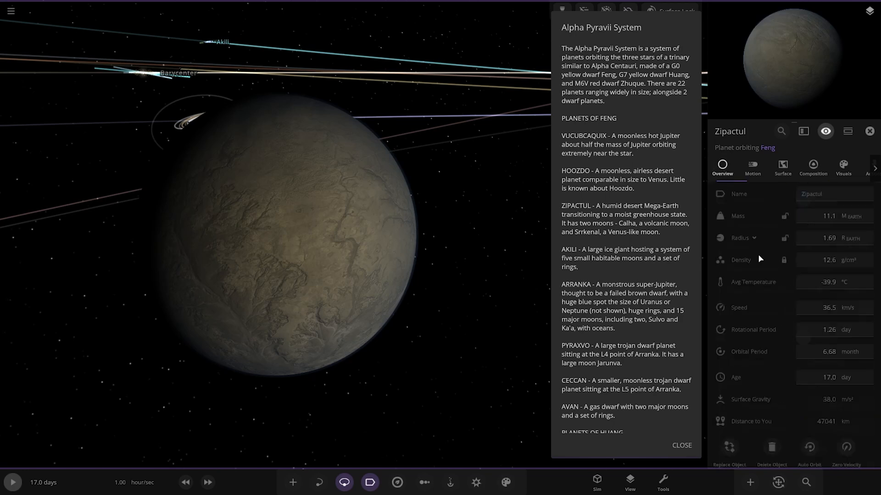
{"action": "left_click", "coordinate": [781, 168]}
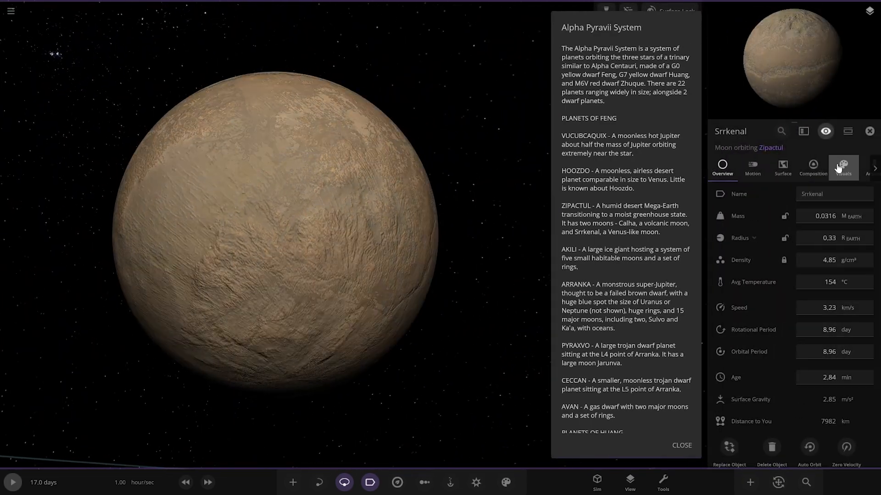
Hide Srrkenal's atmosphere layer and review its surface stats: 154 °C and 37.9 atm.
{"action": "left_click", "coordinate": [842, 168]}
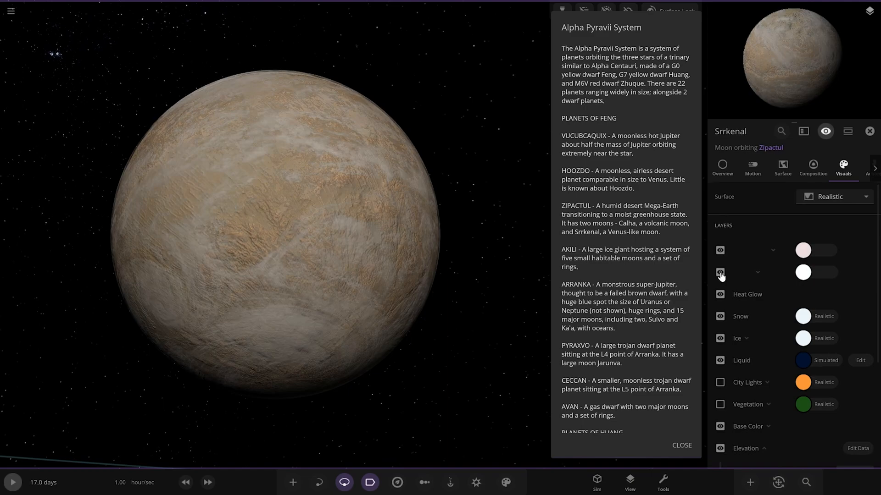
{"action": "left_click", "coordinate": [719, 250]}
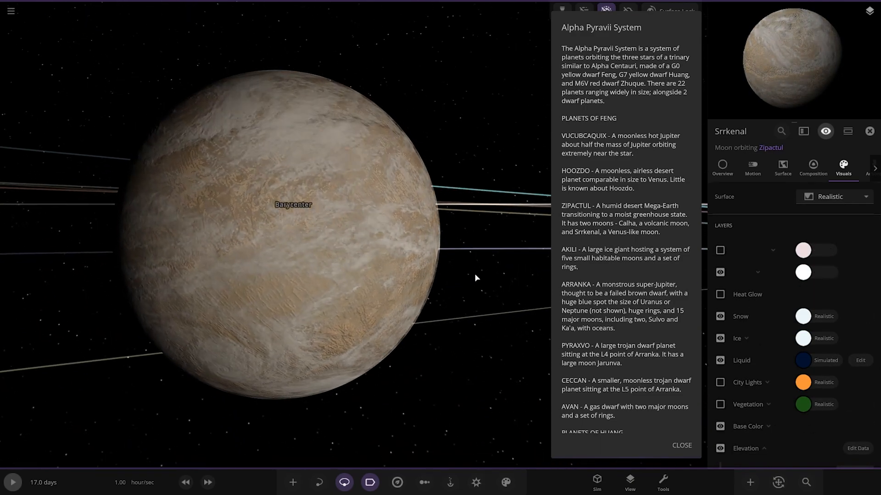
{"action": "left_click", "coordinate": [781, 168]}
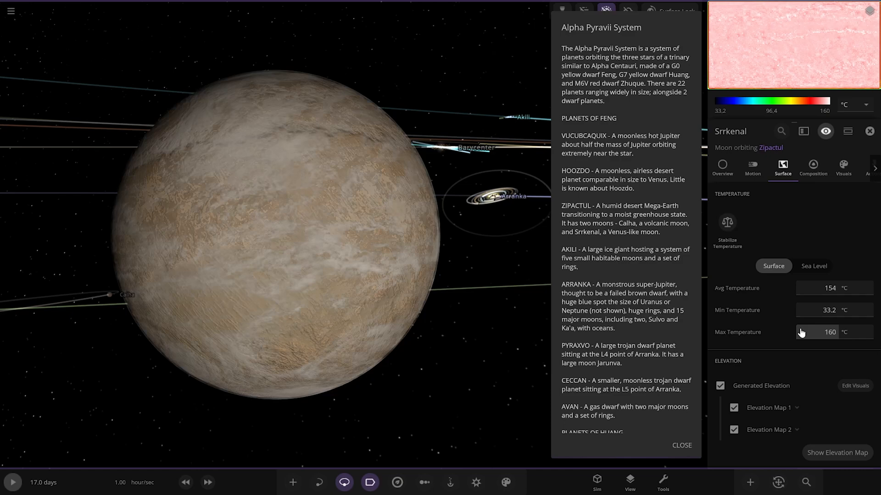
{"action": "scroll", "scroll_direction": "down", "scroll_amount": 3}
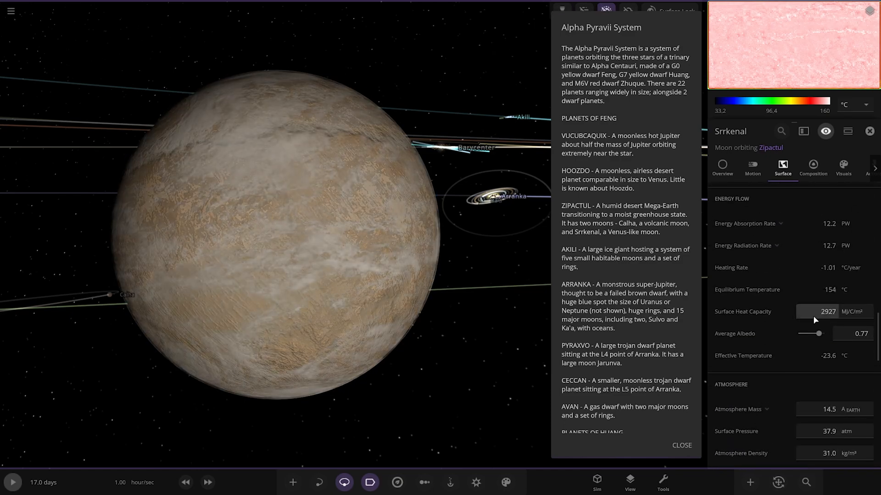
{"action": "scroll", "scroll_direction": "down", "scroll_amount": 3}
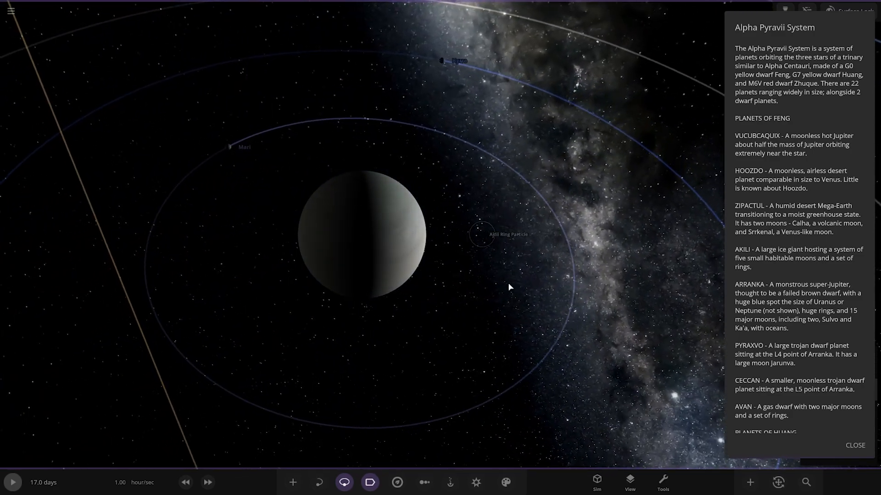
Inspect Akili's moon Mari's surface stats (11.8 °C average), then focus another of Akili's moons.
{"action": "left_click", "coordinate": [628, 481]}
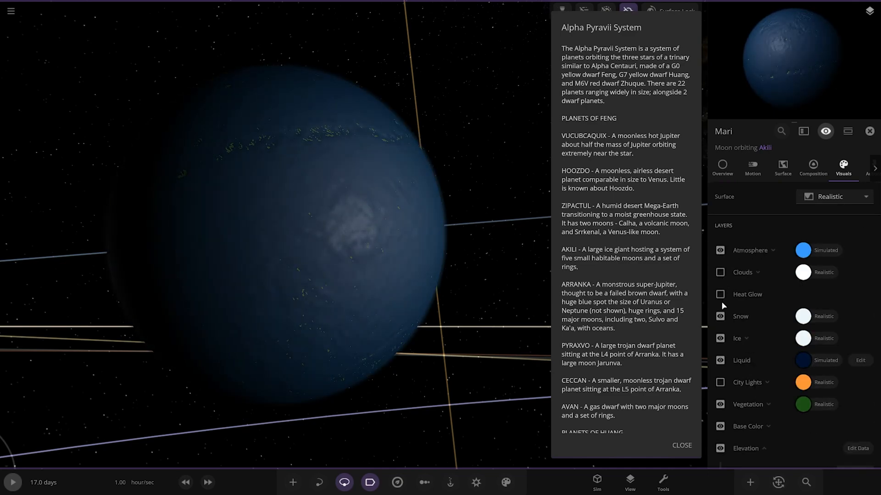
{"action": "left_click", "coordinate": [781, 167]}
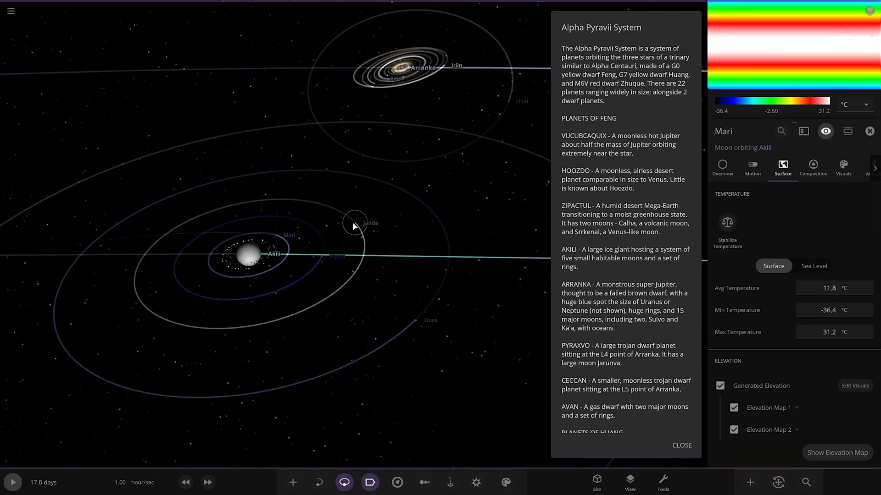
{"action": "left_click", "coordinate": [868, 130]}
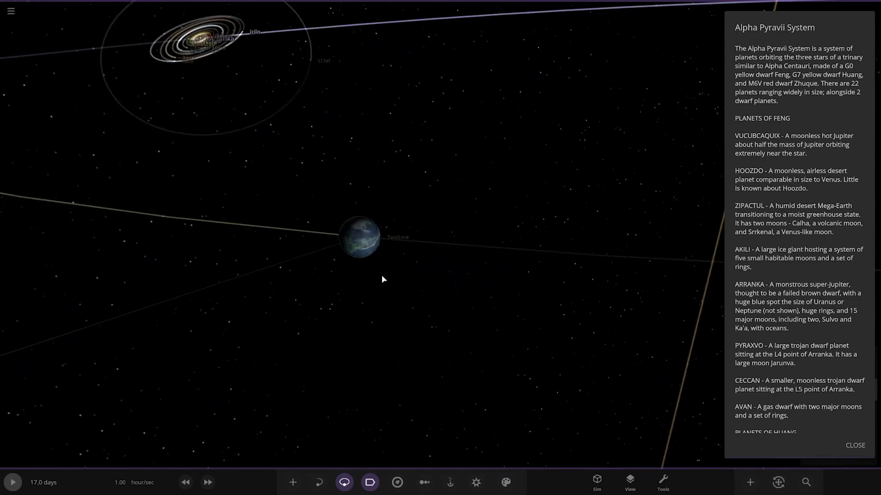
{"action": "scroll", "scroll_direction": "up", "scroll_amount": 3}
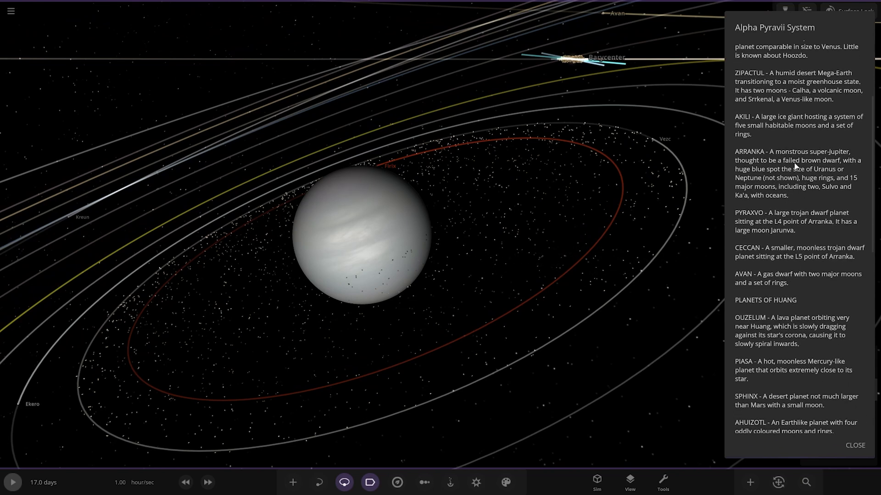
{"action": "mouse_move", "coordinate": [822, 201]}
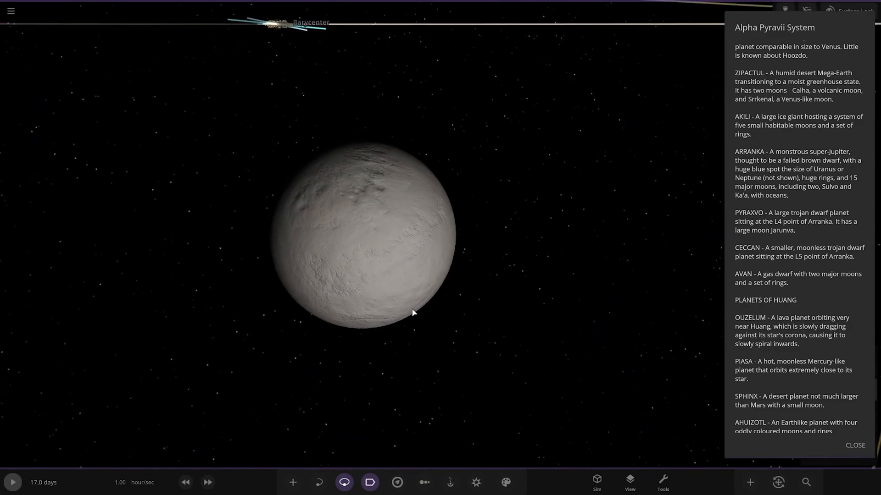
Scroll through Ka'a's surface stats, reading a 14.2 °C average temperature.
{"action": "scroll", "scroll_direction": "down", "scroll_amount": 3}
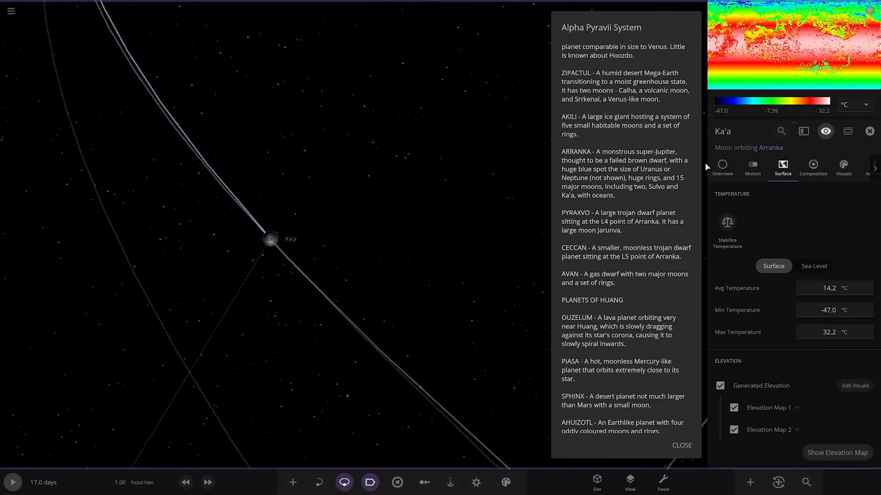
Check Ka'a's Overview and Composition: 97.3% Earth similarity, 51.9% life likelihood.
{"action": "left_click", "coordinate": [721, 169]}
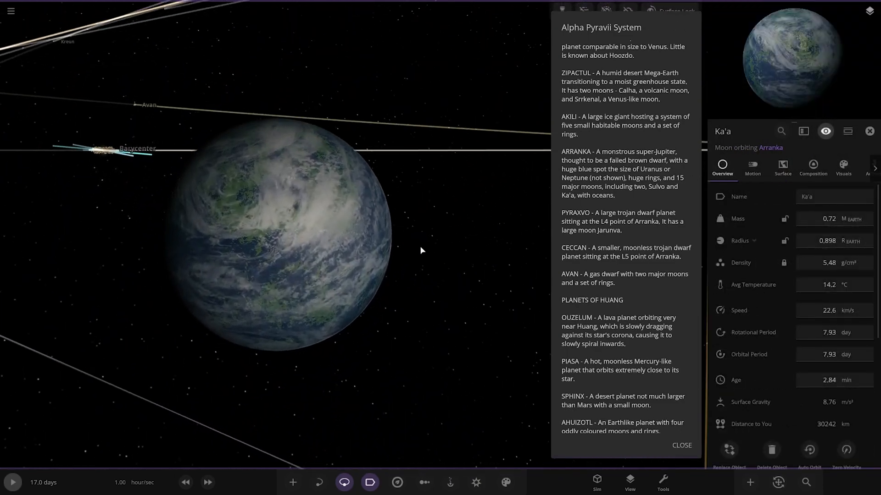
{"action": "left_click", "coordinate": [812, 167]}
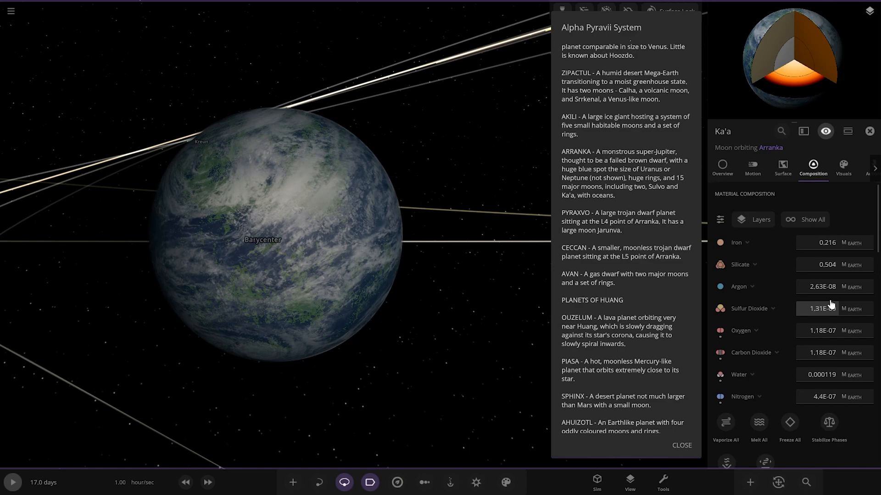
{"action": "scroll", "scroll_direction": "down", "scroll_amount": 3}
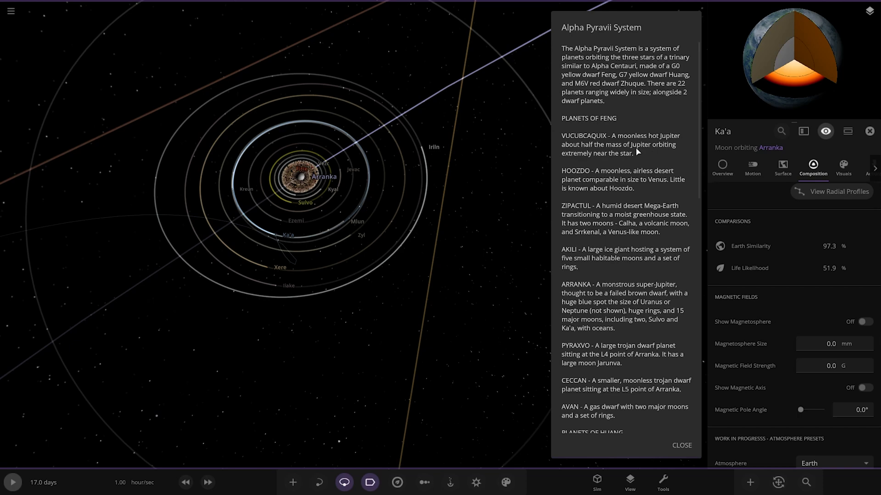
{"action": "scroll", "scroll_direction": "down", "scroll_amount": 3}
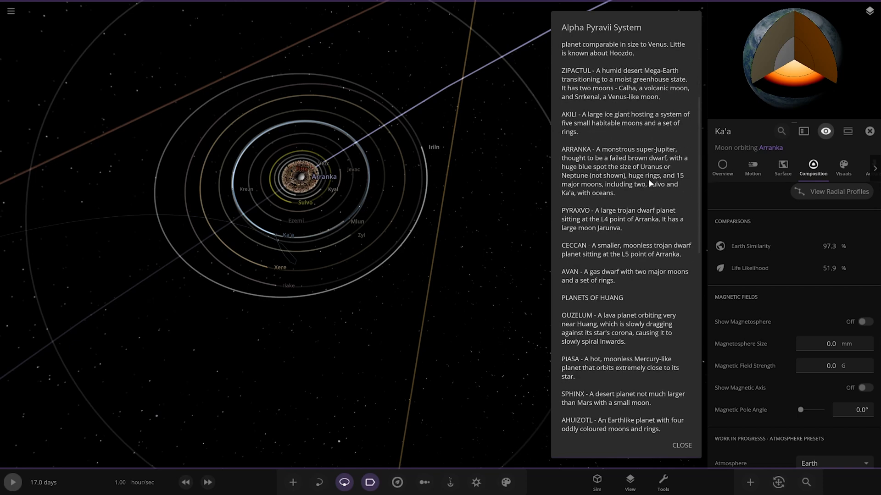
{"action": "mouse_move", "coordinate": [661, 188]}
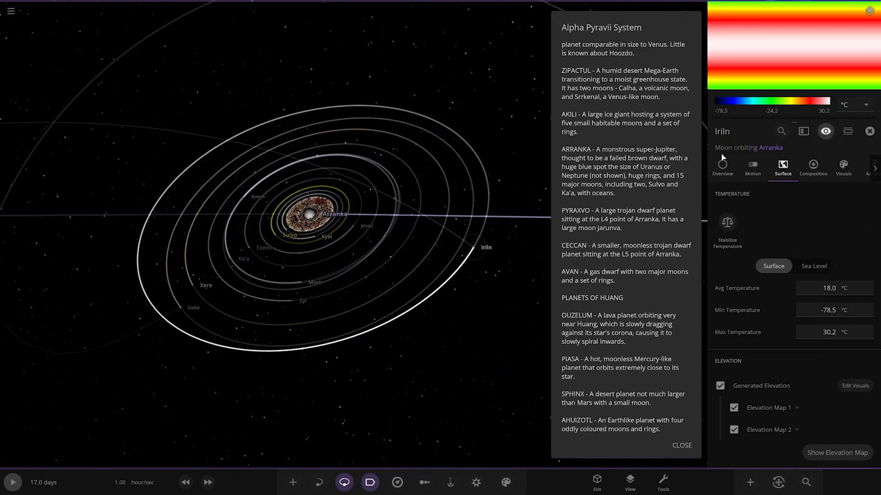
View Iriln's overview stats, then select the moon Kreun and close its panel.
{"action": "left_click", "coordinate": [723, 167]}
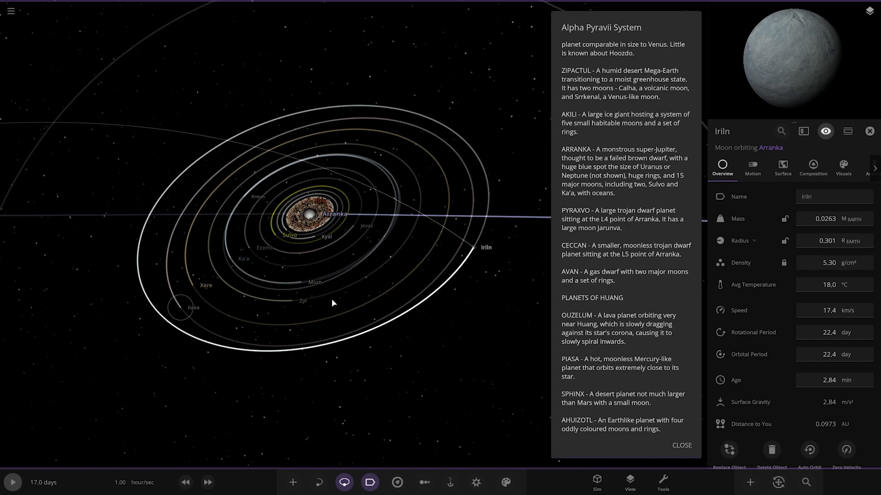
{"action": "left_click", "coordinate": [312, 281]}
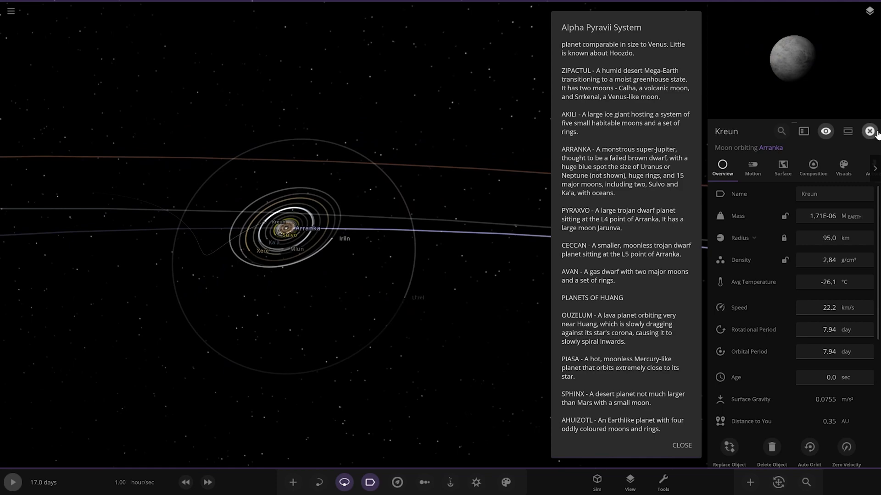
{"action": "left_click", "coordinate": [869, 131]}
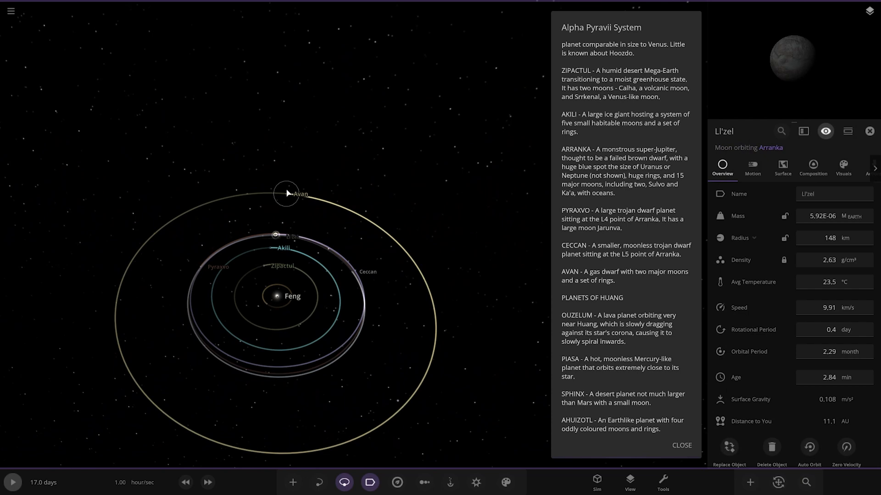
{"action": "mouse_move", "coordinate": [573, 217]}
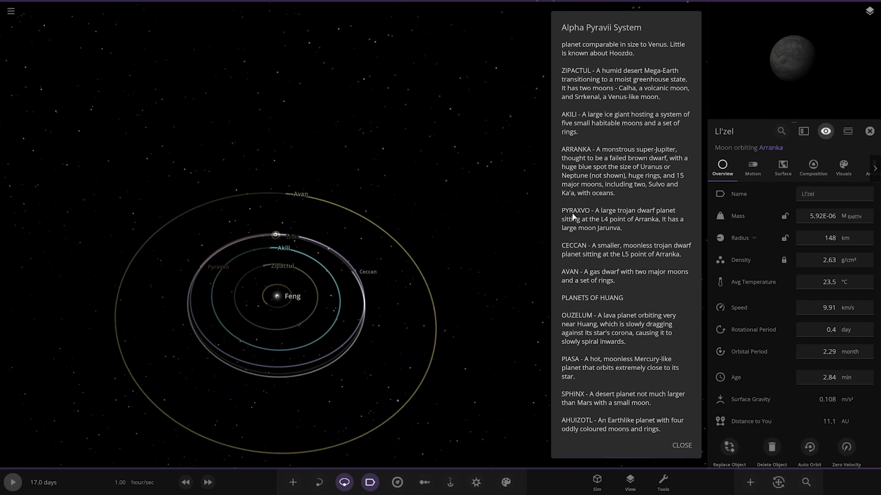
{"action": "mouse_move", "coordinate": [592, 215]}
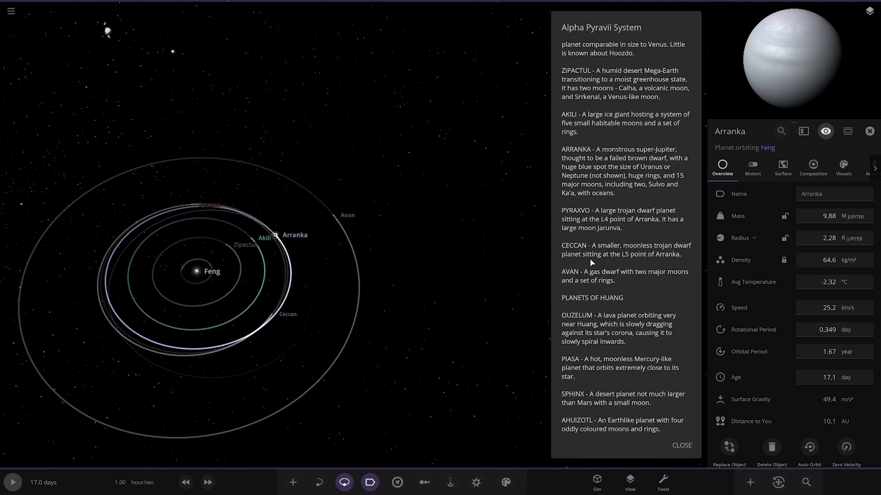
Scroll the description panel while viewing the ringed gas dwarf Avan's overview stats.
{"action": "scroll", "scroll_direction": "down", "scroll_amount": 3}
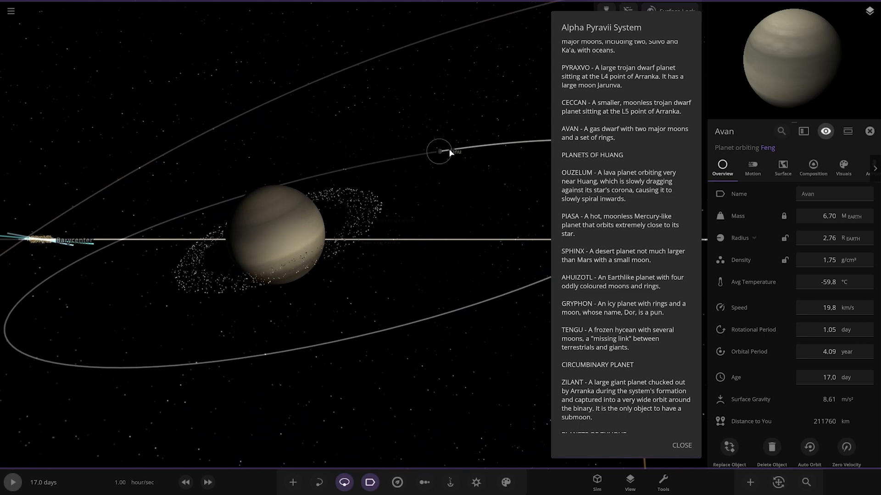
Select Avan's moon Draug from its orbit label and zoom out.
{"action": "left_click", "coordinate": [438, 152]}
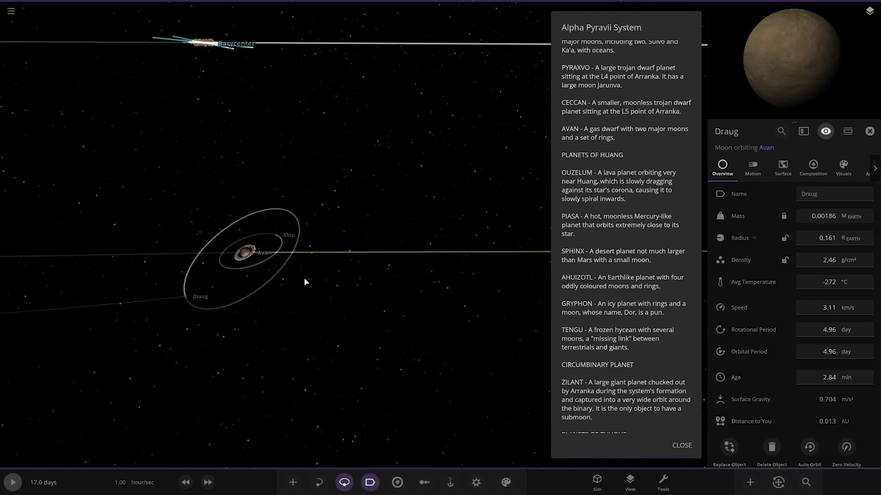
{"action": "scroll", "scroll_direction": "down", "scroll_amount": 3}
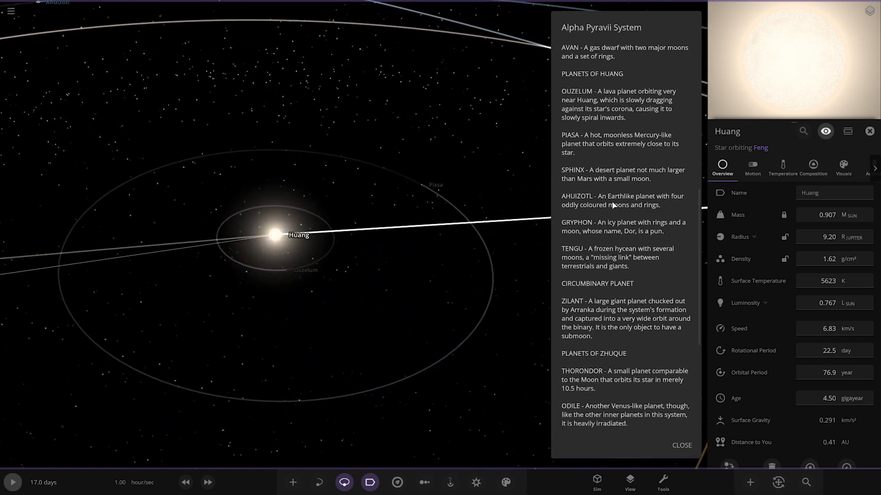
{"action": "mouse_move", "coordinate": [568, 98]}
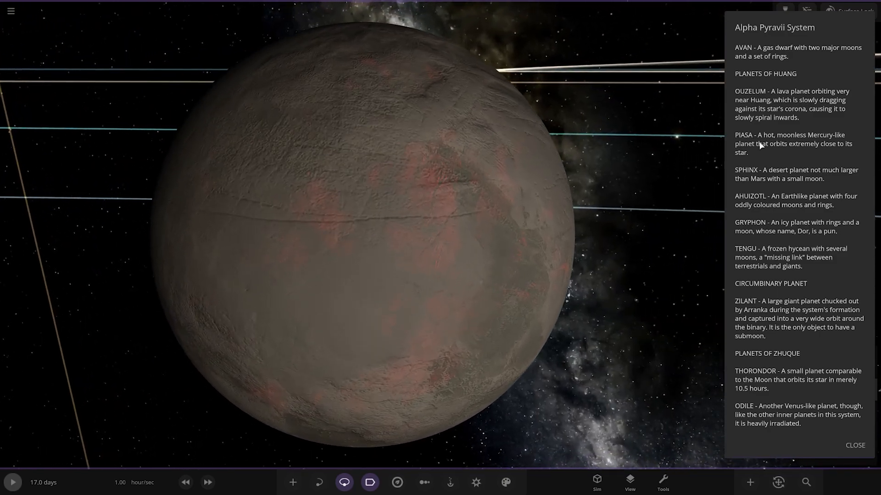
{"action": "mouse_move", "coordinate": [766, 147]}
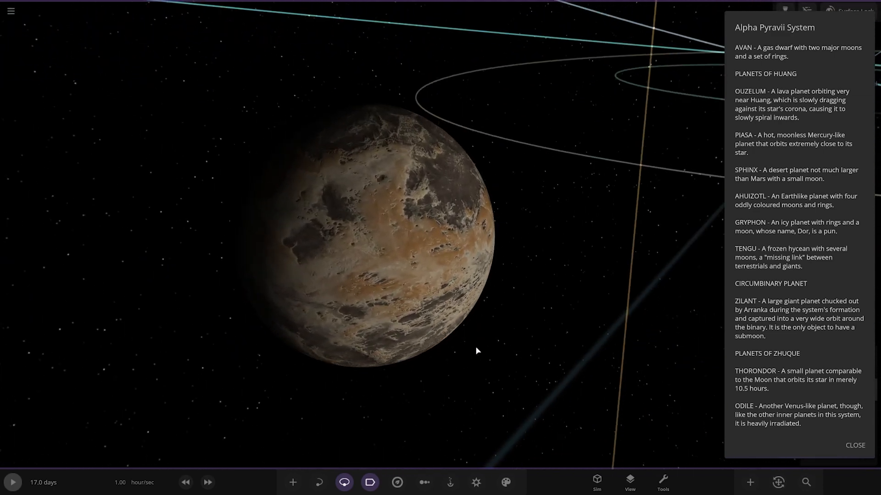
Zoom in on Tengu's moons to focus Kirin with its overview stats.
{"action": "scroll", "scroll_direction": "down", "scroll_amount": 3}
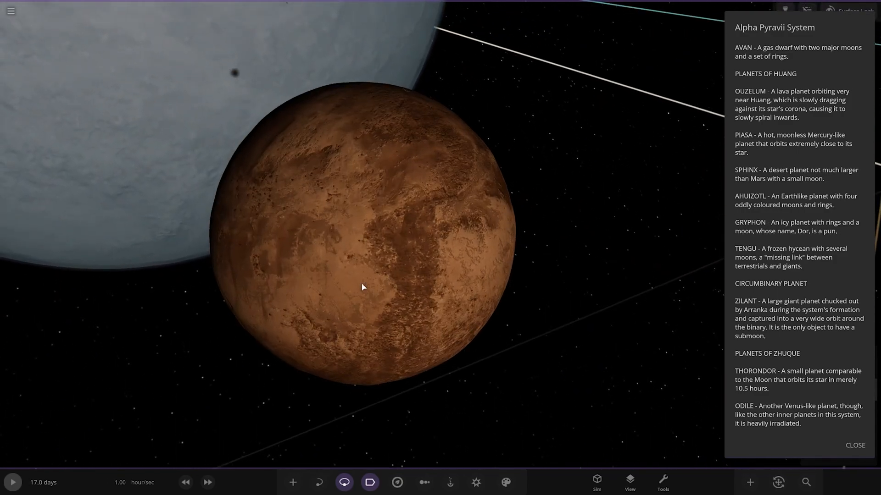
{"action": "scroll", "scroll_direction": "down", "scroll_amount": 3}
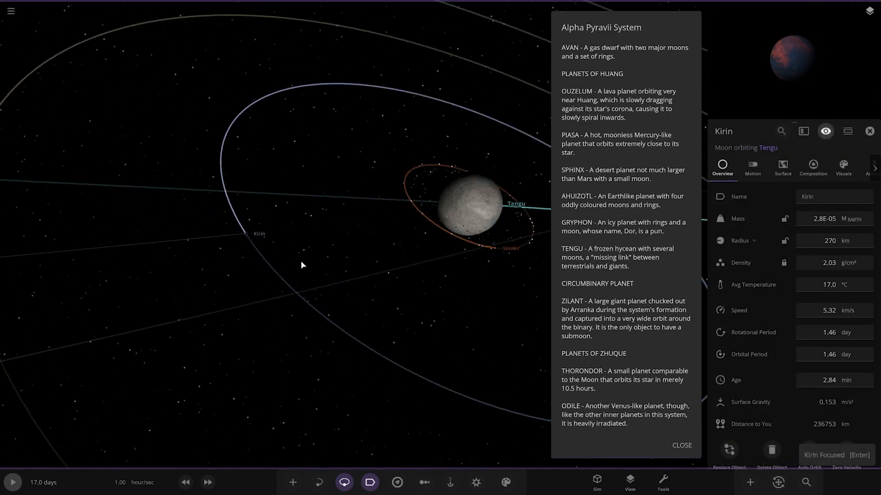
Zoom out from Hôô and select Tengu's moon Kappa to show its stats.
{"action": "scroll", "scroll_direction": "down", "scroll_amount": 3}
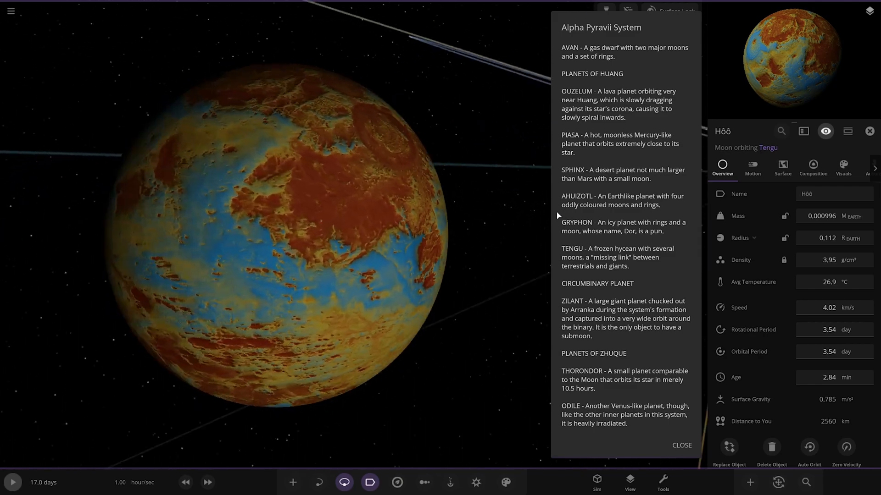
{"action": "scroll", "scroll_direction": "down", "scroll_amount": 3}
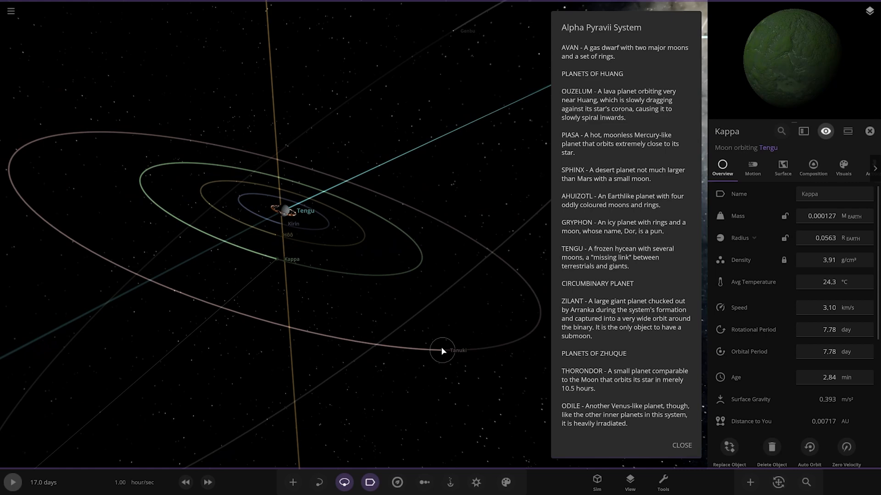
{"action": "left_click", "coordinate": [442, 350]}
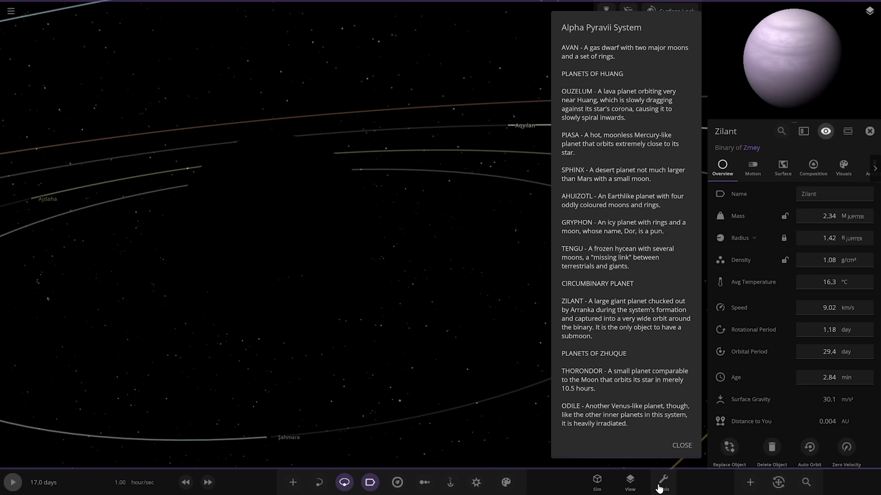
Switch the display mode to Enhanced through the Tools' View settings.
{"action": "left_click", "coordinate": [662, 482]}
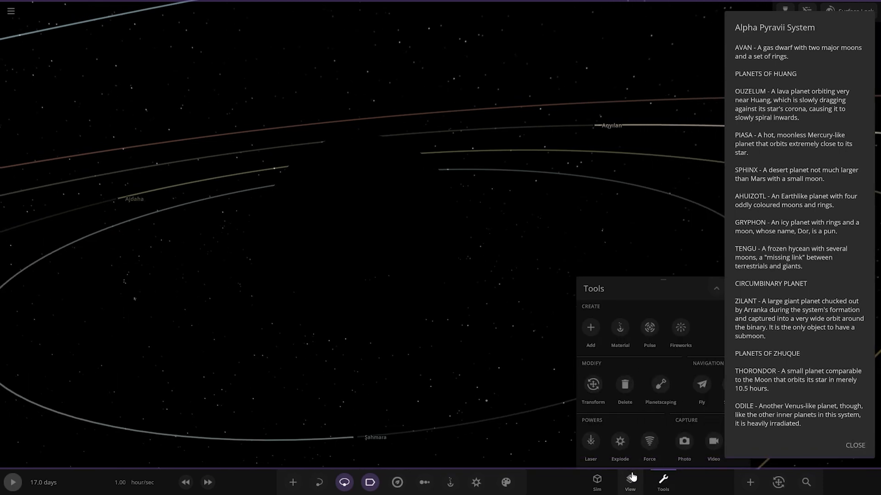
{"action": "left_click", "coordinate": [629, 481]}
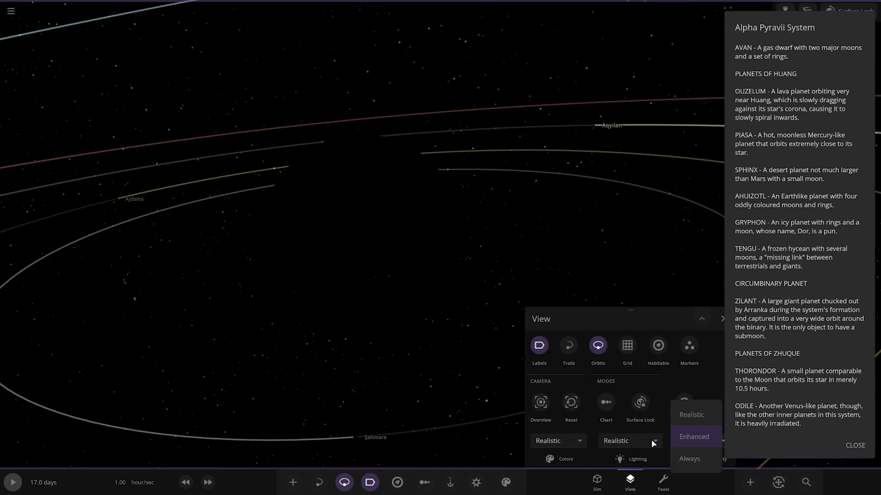
{"action": "left_click", "coordinate": [694, 436]}
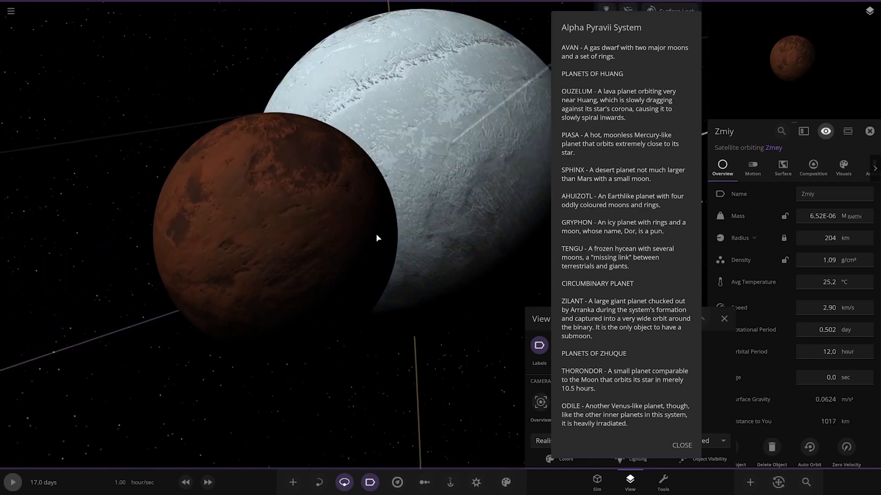
Zoom out from Zmiy to the star Zhuque and its inner orbits.
{"action": "scroll", "scroll_direction": "down", "scroll_amount": 3}
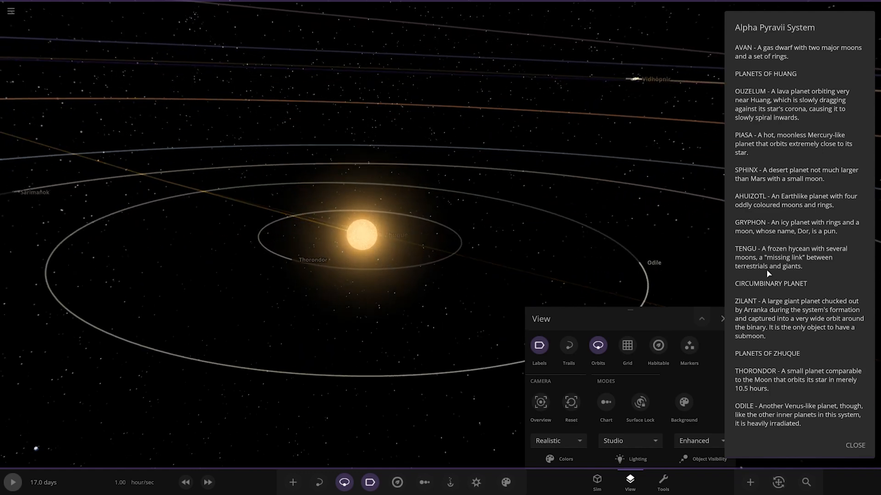
Scroll the description to Zhuque's planets and focus on the planet Ziz.
{"action": "scroll", "scroll_direction": "down", "scroll_amount": 3}
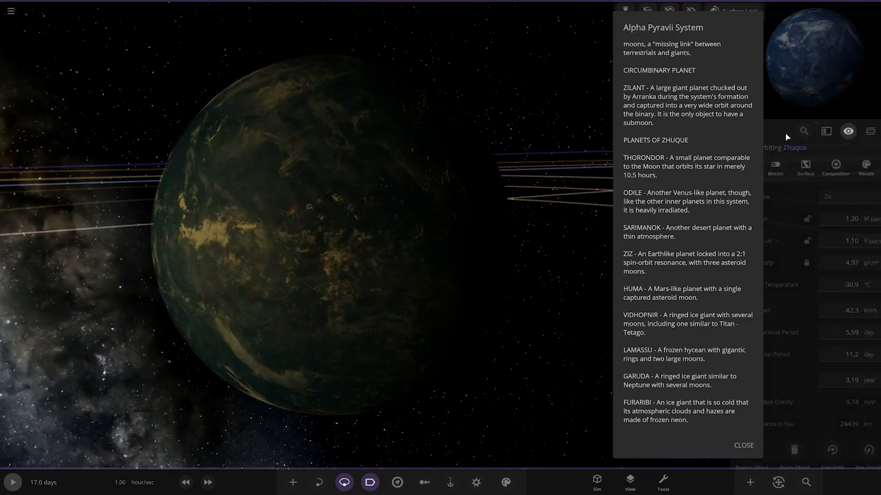
Check Ziz's composition, select its moon Ziz III, then head toward Vidhopnir's moon Fylthav.
{"action": "left_click", "coordinate": [836, 167]}
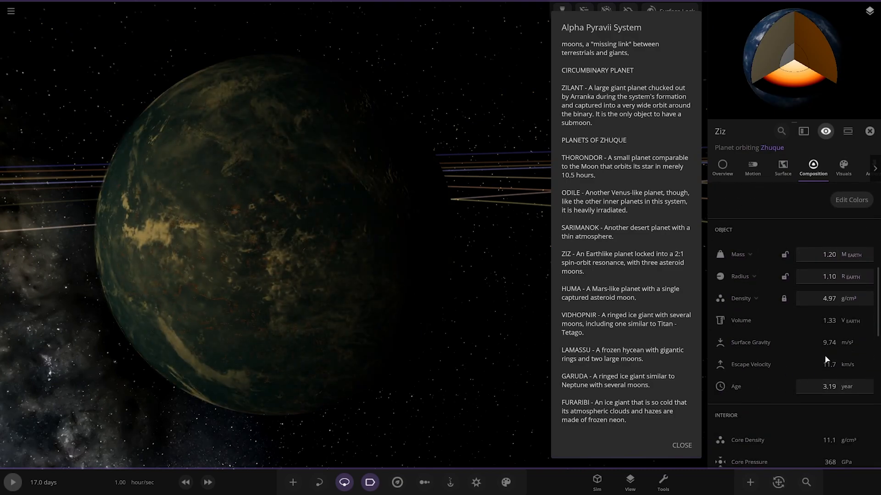
{"action": "scroll", "scroll_direction": "down", "scroll_amount": 3}
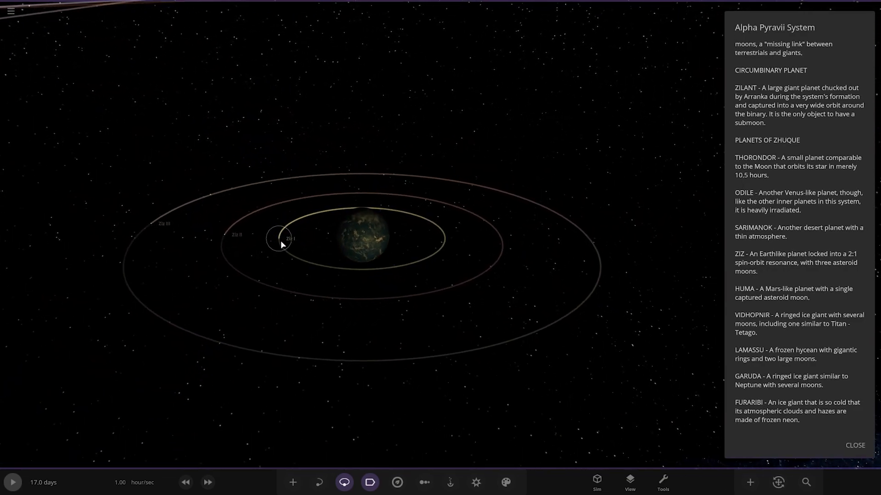
{"action": "left_click", "coordinate": [277, 237]}
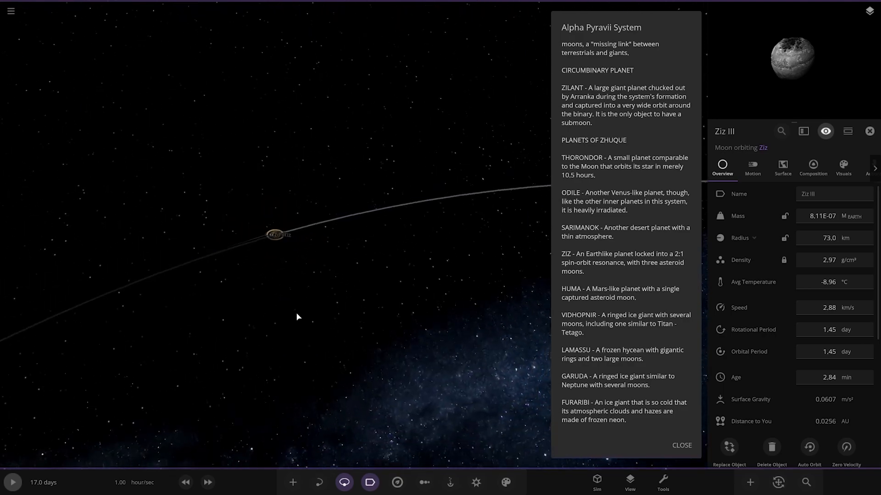
{"action": "scroll", "scroll_direction": "down", "scroll_amount": 3}
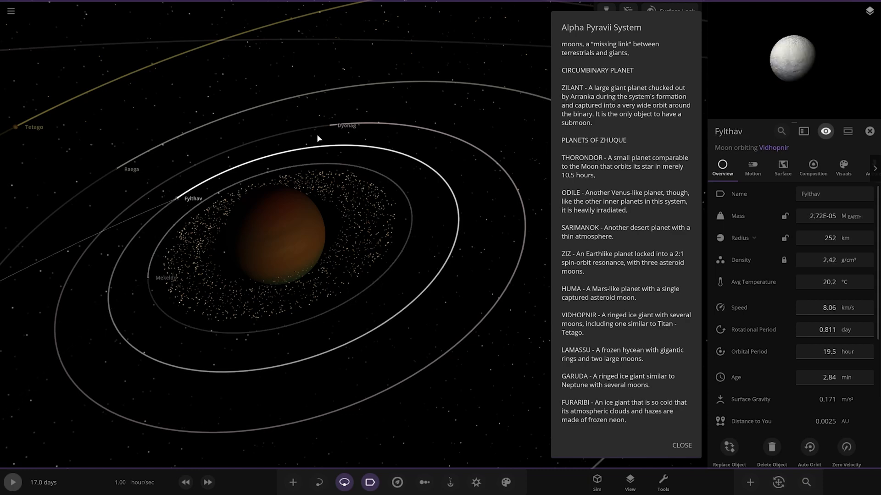
Inspect moons Raega and Tetago, viewing Tetago's Visuals and Composition details.
{"action": "left_click", "coordinate": [120, 169]}
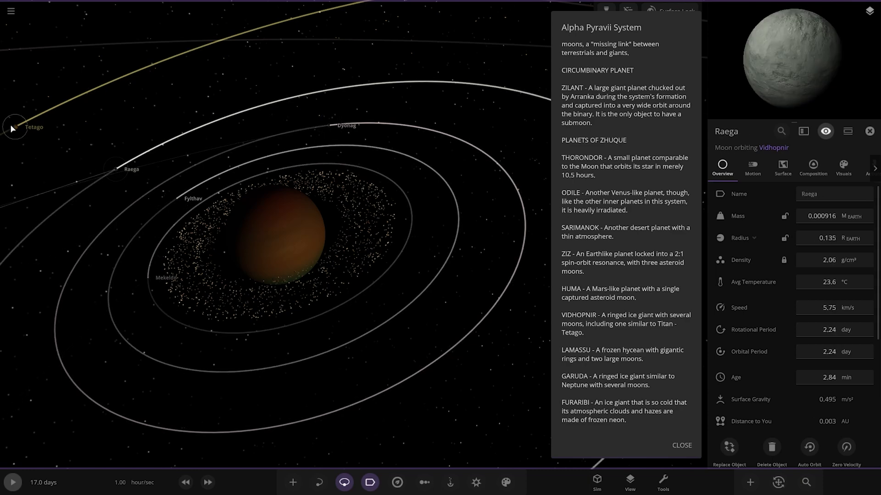
{"action": "left_click", "coordinate": [34, 127]}
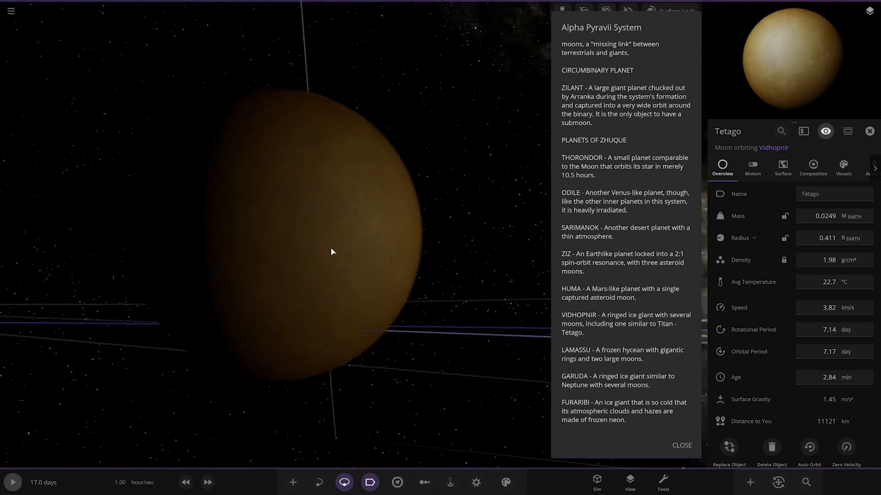
{"action": "left_click", "coordinate": [842, 167]}
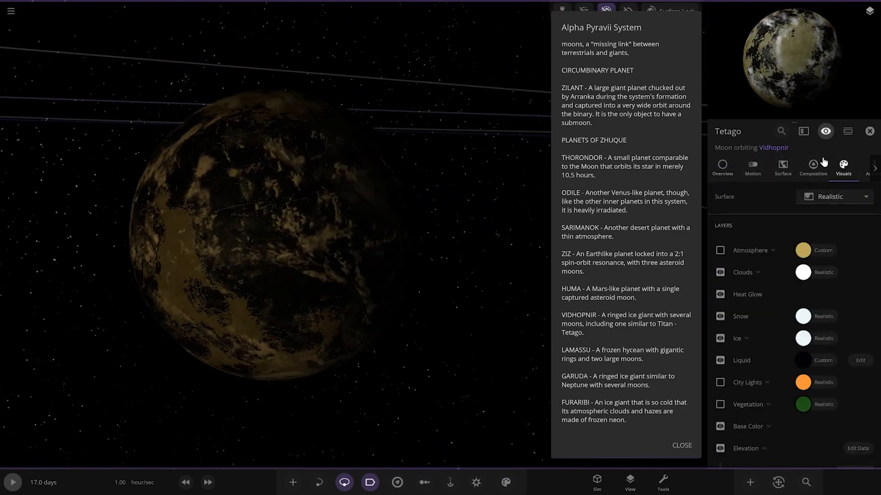
{"action": "left_click", "coordinate": [813, 167]}
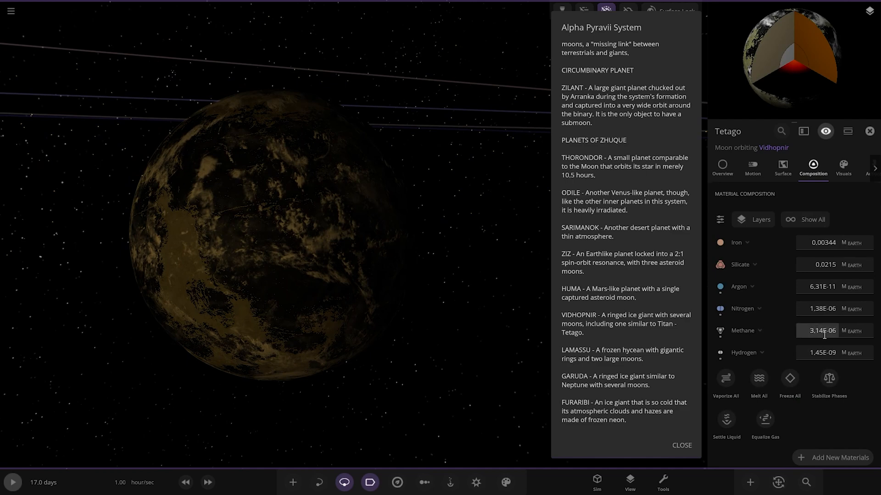
{"action": "left_click", "coordinate": [842, 168]}
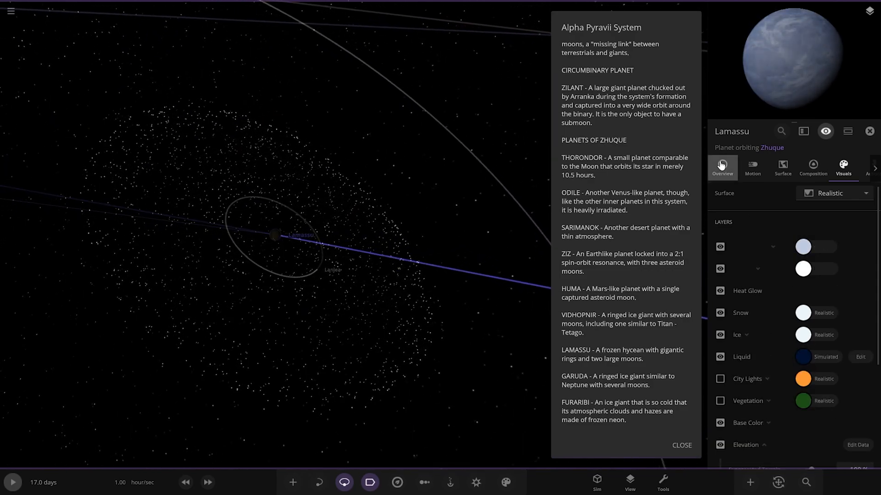
Show Lamassu's Overview stats in the properties panel.
{"action": "left_click", "coordinate": [722, 168]}
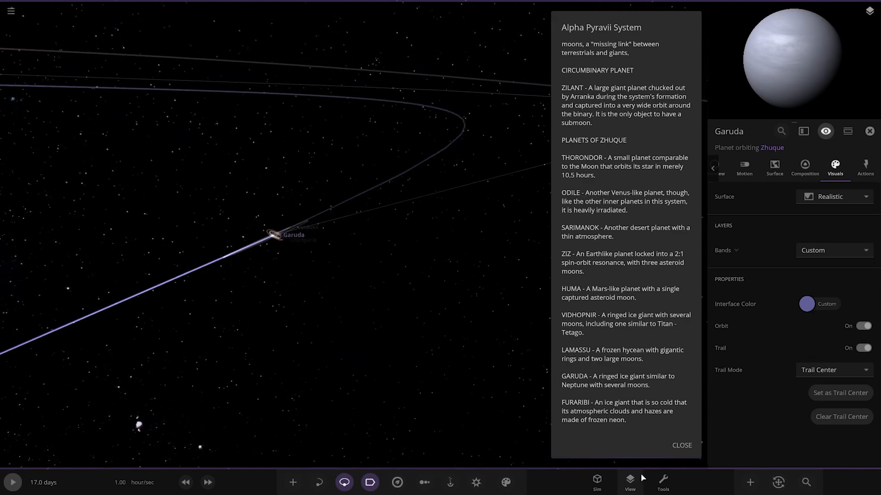
Close the description and properties panels to clear the view.
{"action": "left_click", "coordinate": [628, 482]}
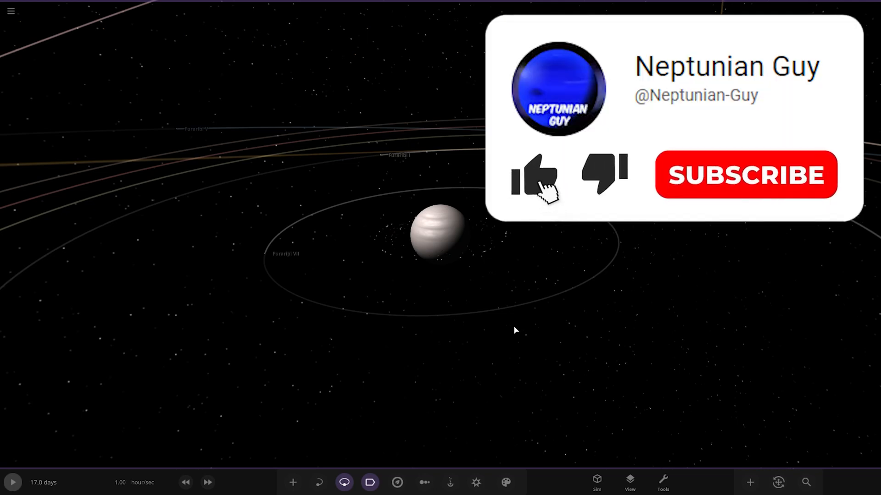
Frame Furaribi up close with the Milky Way behind it.
{"action": "left_click", "coordinate": [533, 175]}
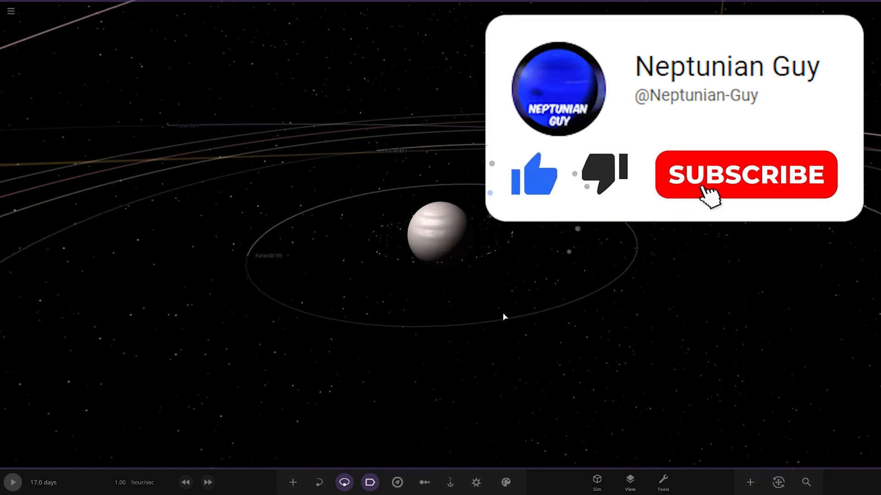
{"action": "left_click", "coordinate": [745, 175]}
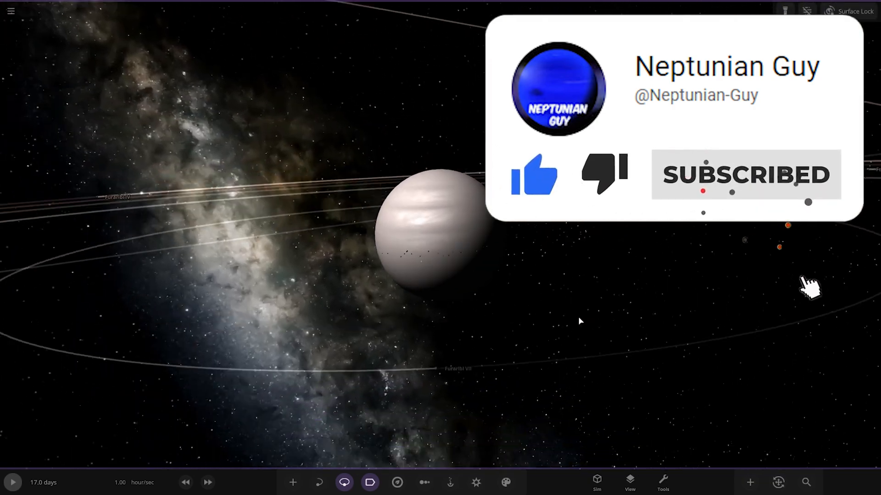